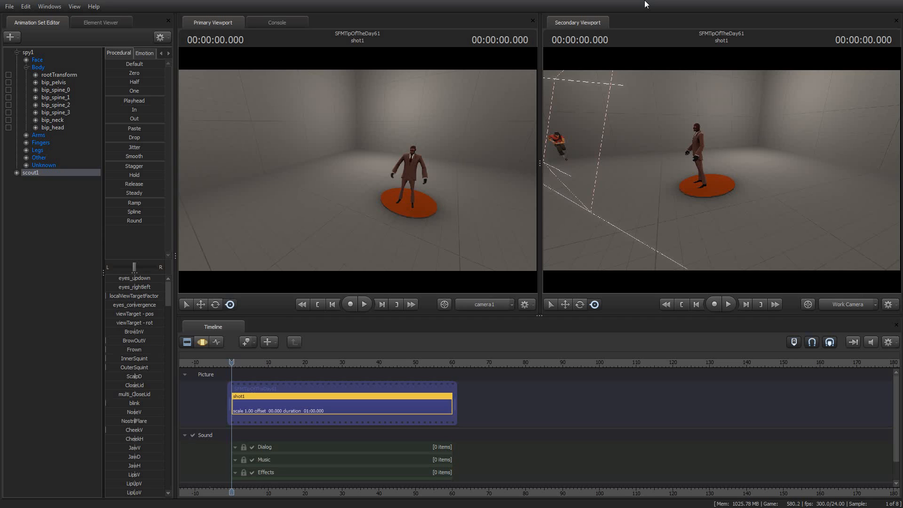
{"action": "mouse_move", "coordinate": [637, 40]}
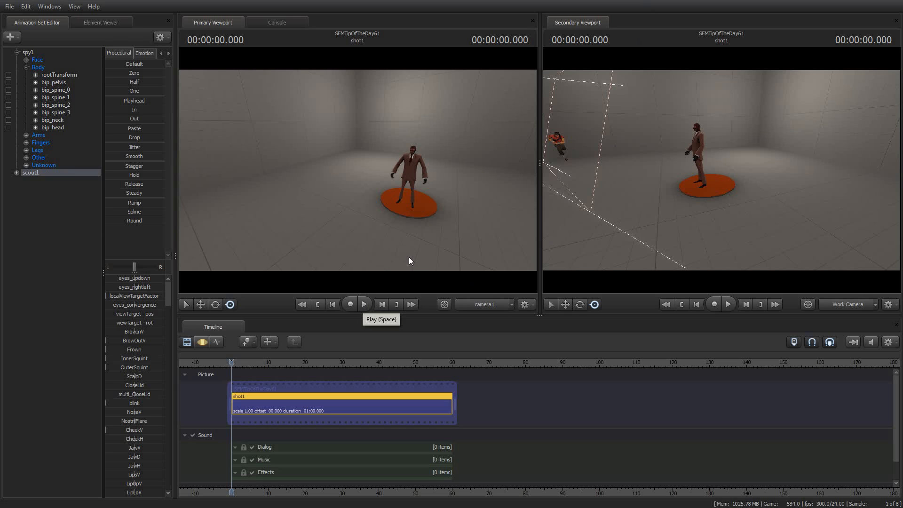
{"action": "mouse_move", "coordinate": [366, 305]}
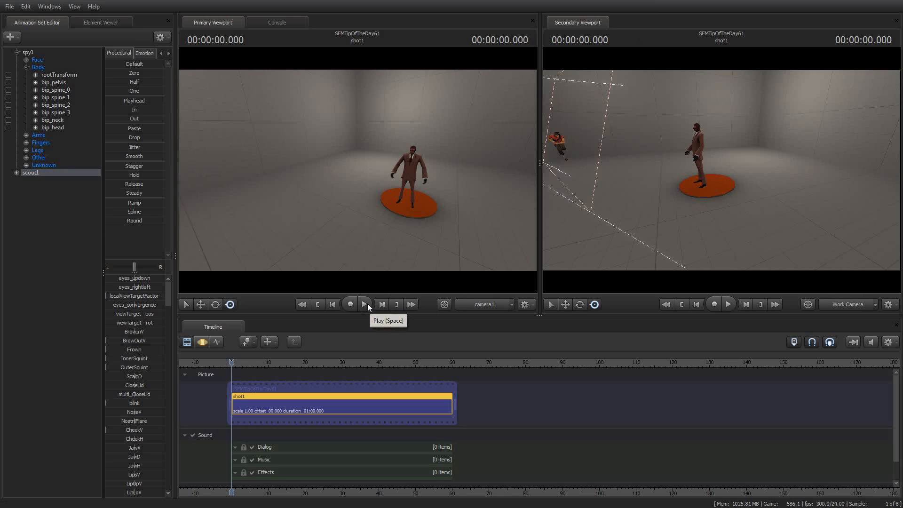
- Preview the shot, then step inside shot1 to reveal its spy1 and scout1 animation clips
{"action": "left_click", "coordinate": [364, 305]}
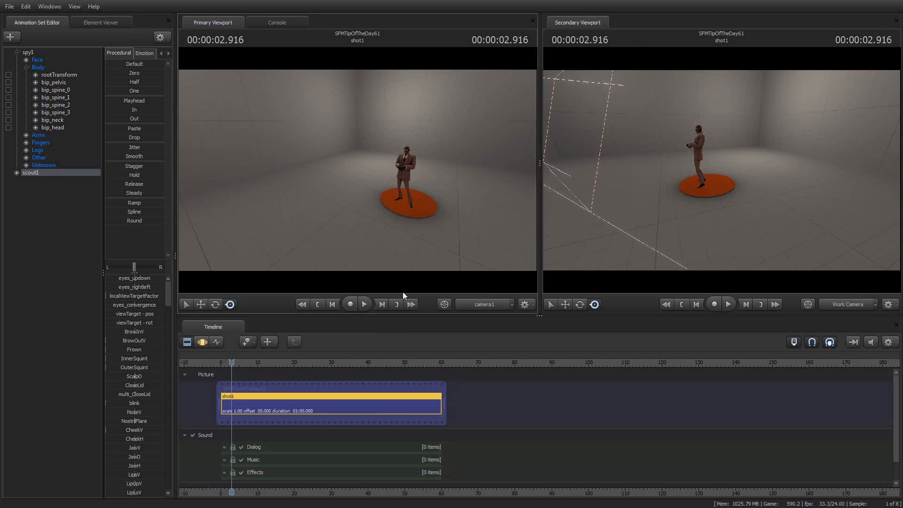
{"action": "left_click", "coordinate": [364, 304]}
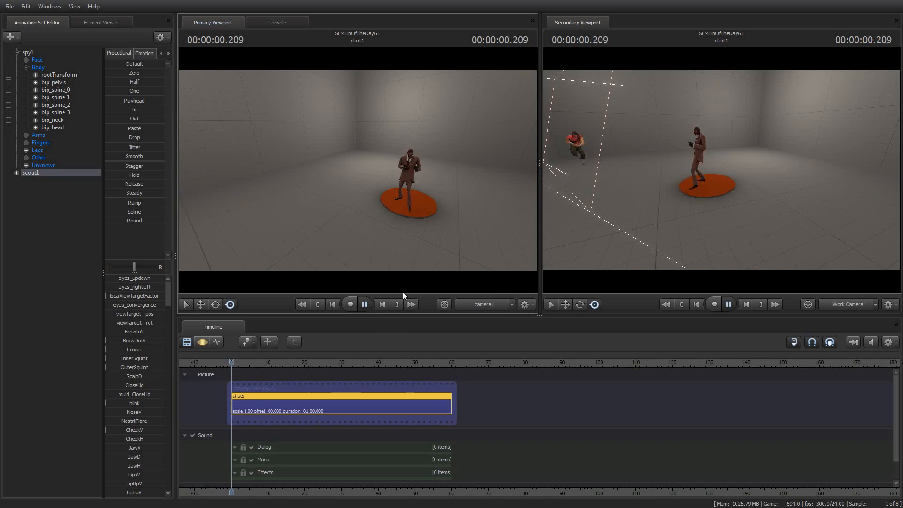
{"action": "left_click", "coordinate": [365, 304]}
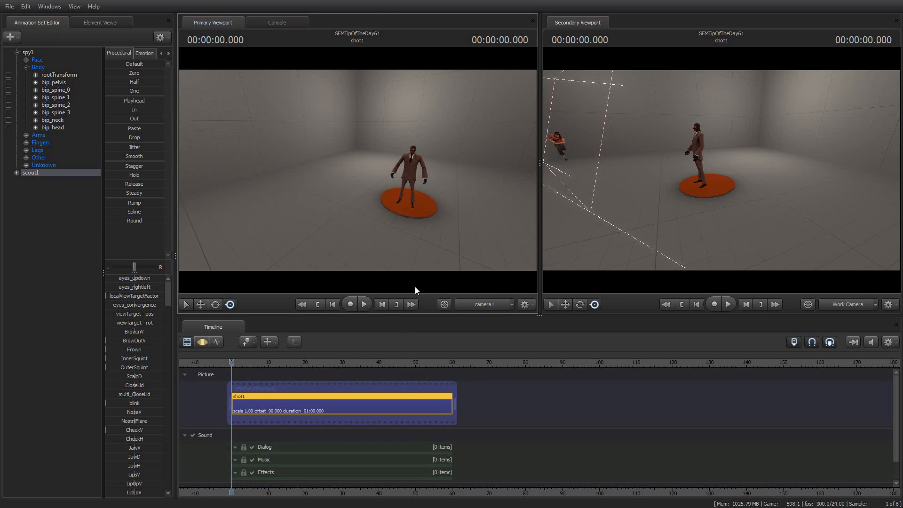
{"action": "mouse_move", "coordinate": [296, 408]}
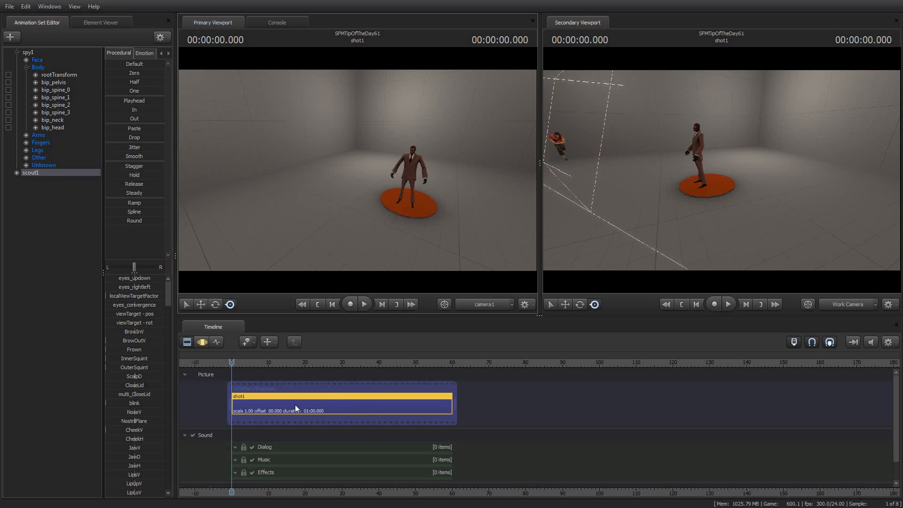
{"action": "mouse_move", "coordinate": [366, 348]}
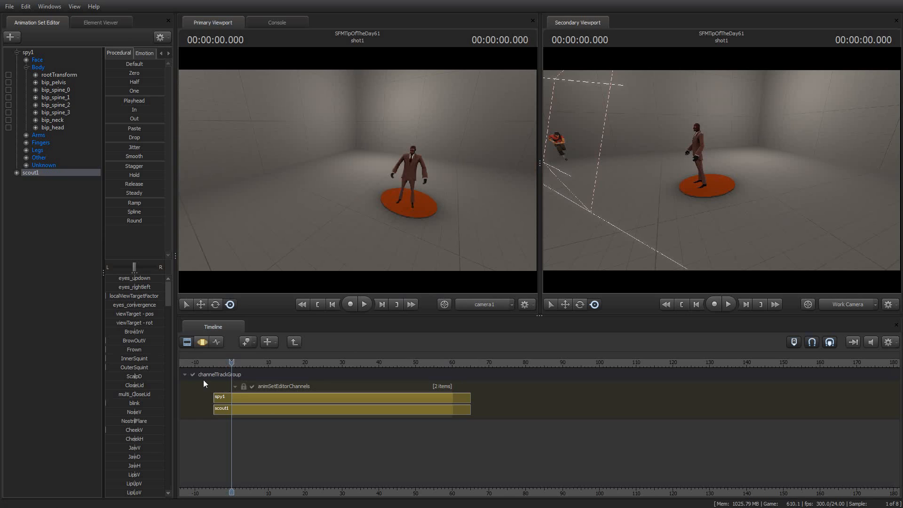
{"action": "mouse_move", "coordinate": [529, 436]}
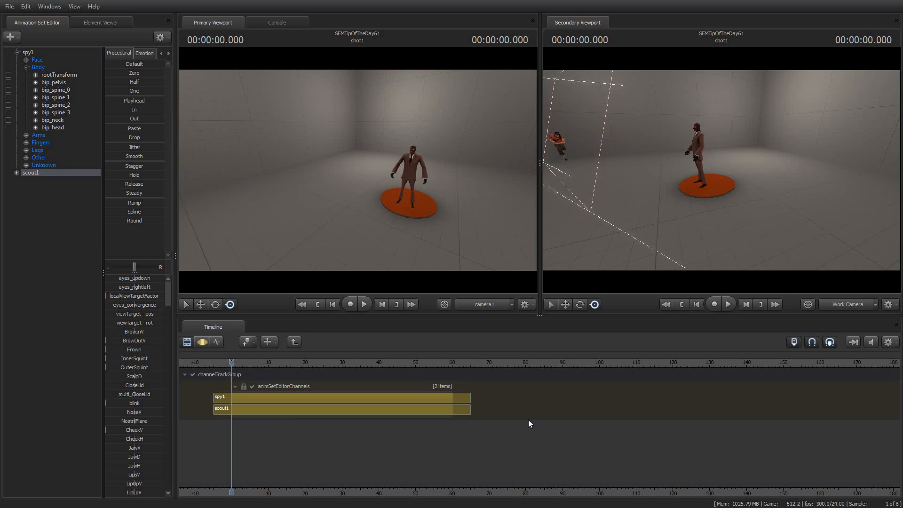
{"action": "mouse_move", "coordinate": [294, 342]}
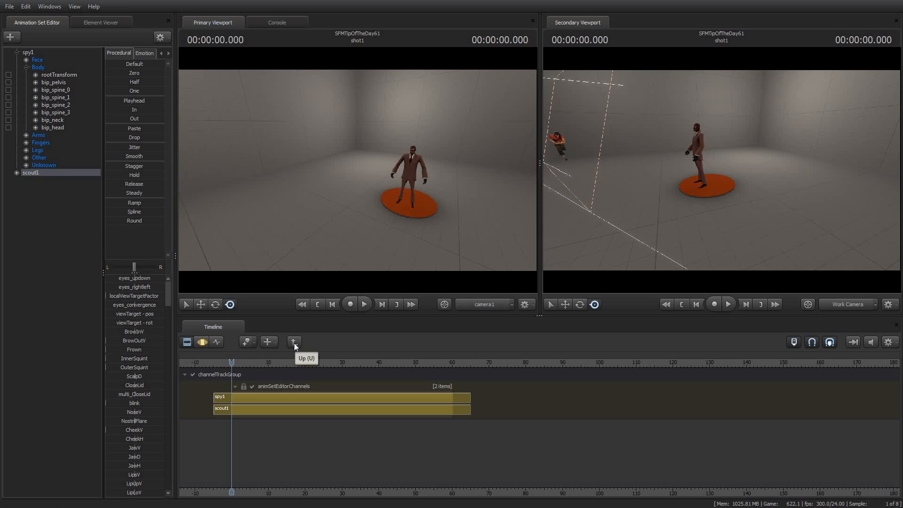
{"action": "left_click", "coordinate": [294, 342]}
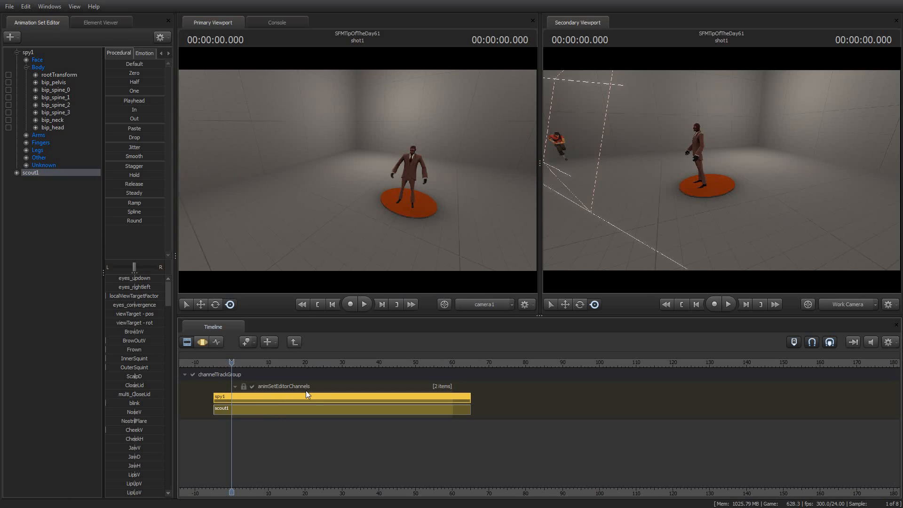
{"action": "mouse_move", "coordinate": [297, 386]}
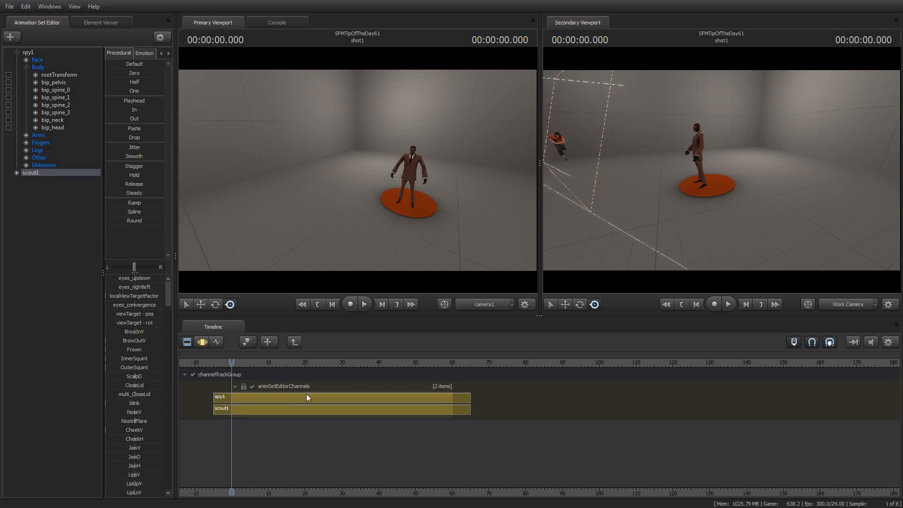
{"action": "mouse_move", "coordinate": [253, 404]}
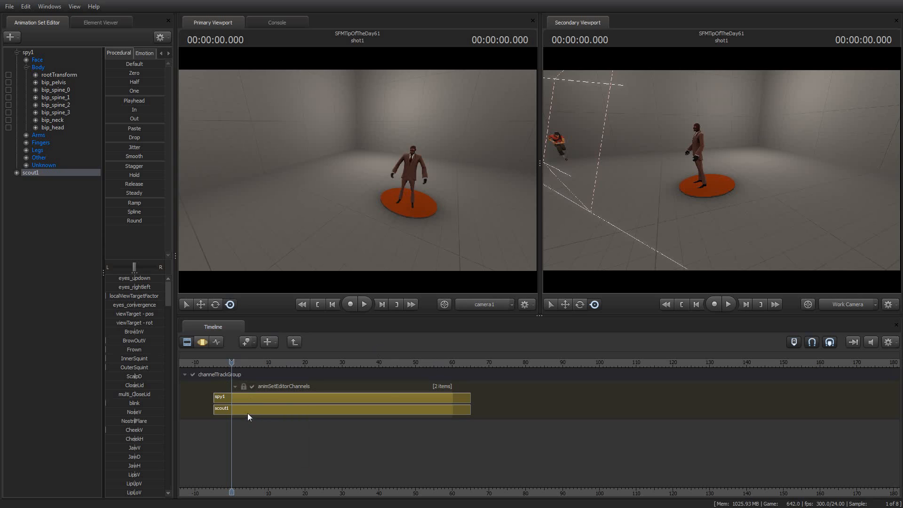
{"action": "mouse_move", "coordinate": [562, 401]}
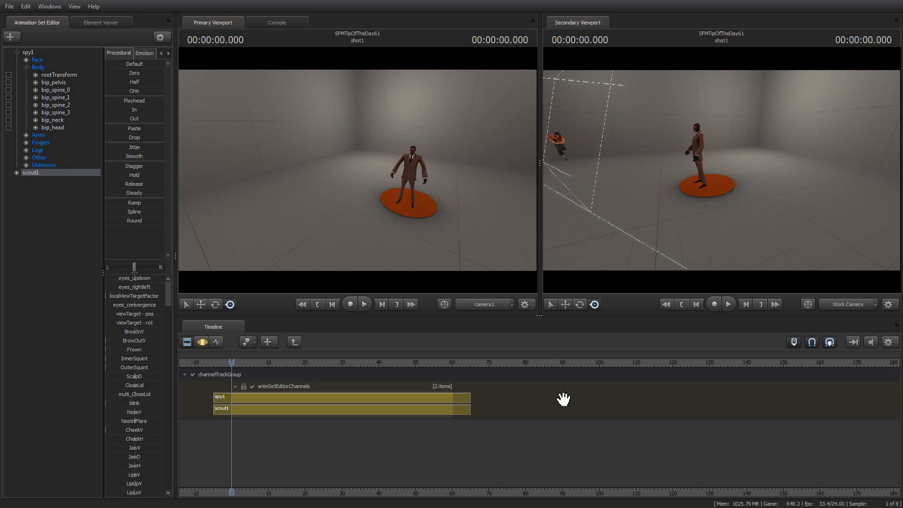
{"action": "mouse_move", "coordinate": [528, 434]}
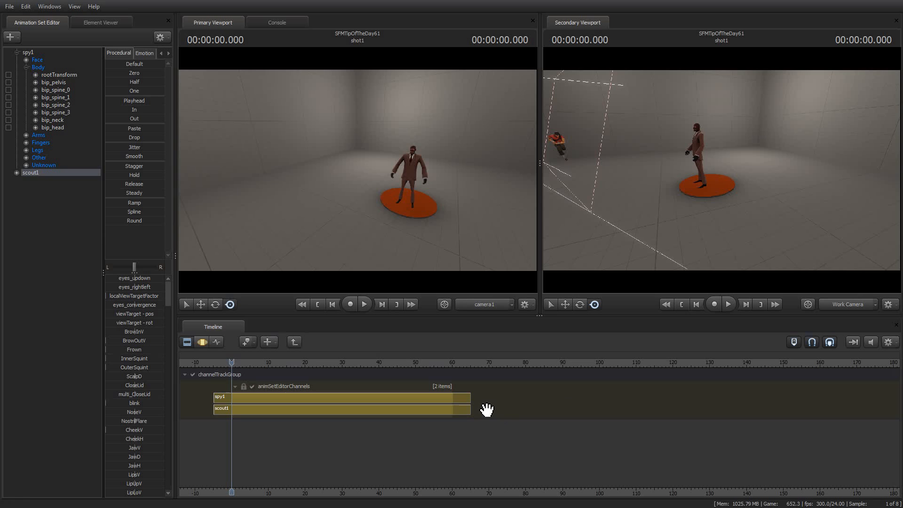
{"action": "mouse_move", "coordinate": [478, 410]}
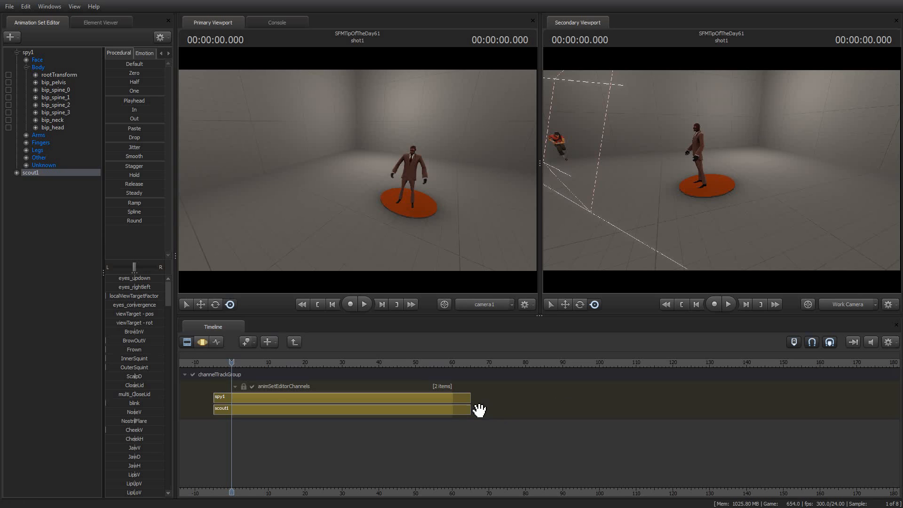
{"action": "mouse_move", "coordinate": [467, 428]}
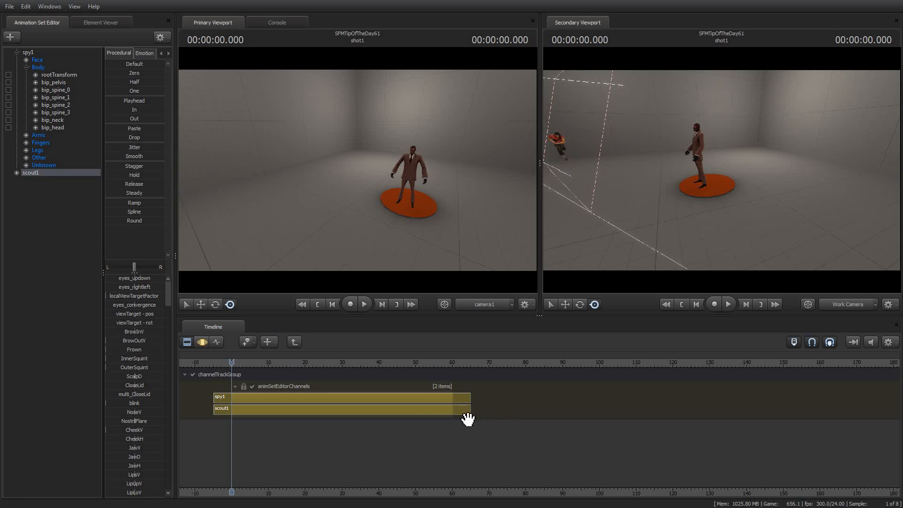
{"action": "left_click_drag", "start_coordinate": [466, 409], "coordinate": [470, 409]}
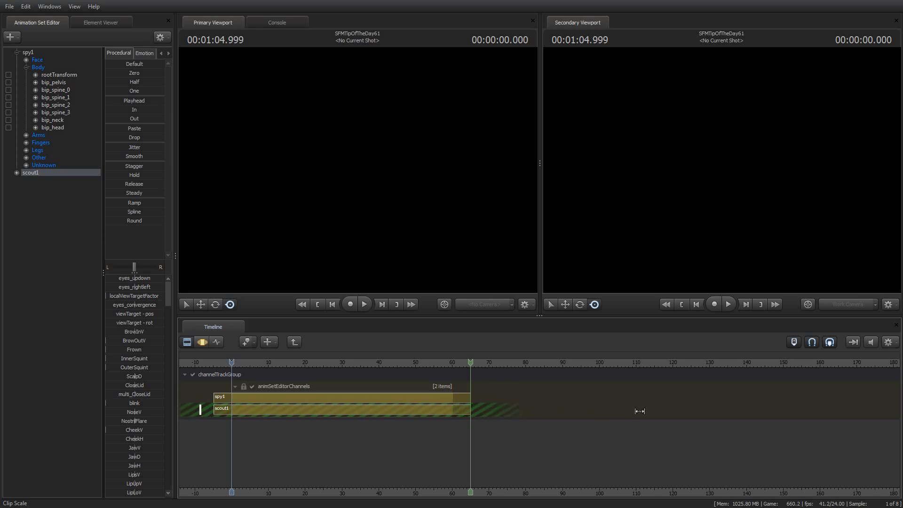
{"action": "left_click", "coordinate": [364, 304]}
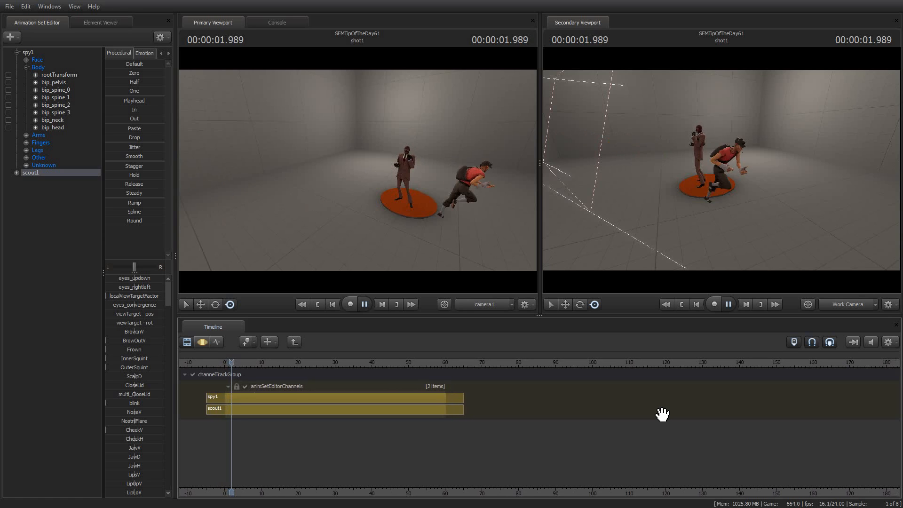
{"action": "left_click", "coordinate": [365, 305]}
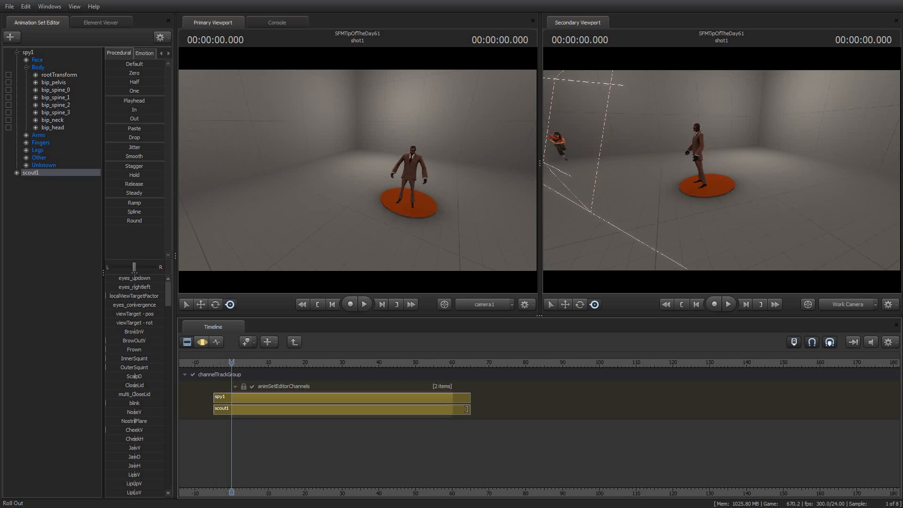
{"action": "left_click", "coordinate": [364, 304]}
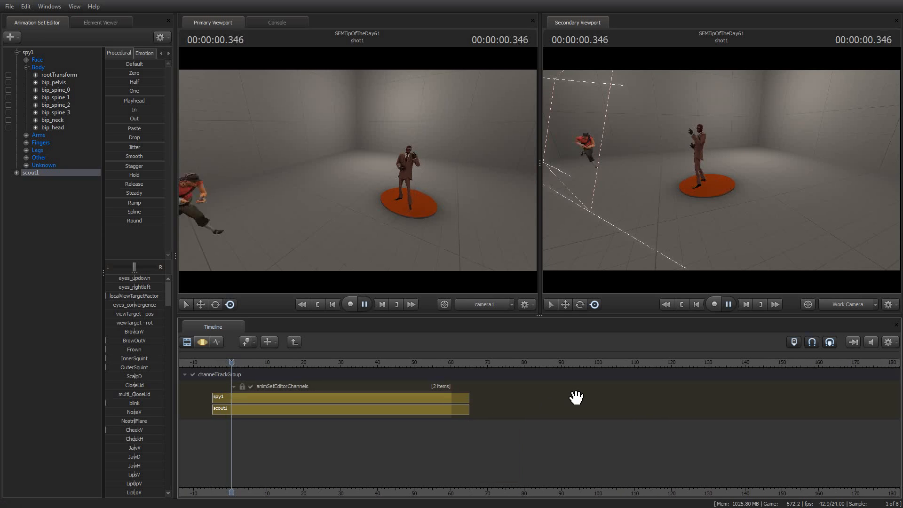
{"action": "left_click", "coordinate": [364, 304]}
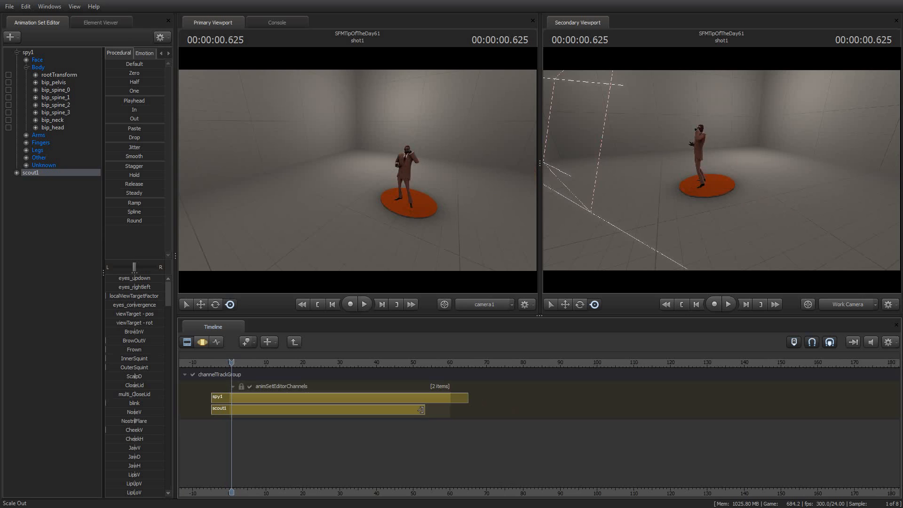
- Align the scout1 clip's start with spy1 and preview the result
{"action": "left_click", "coordinate": [334, 408]}
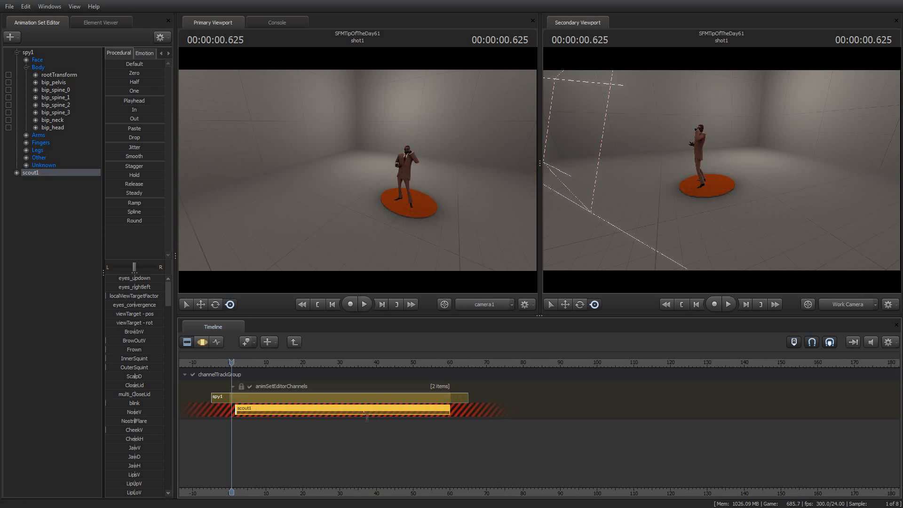
{"action": "left_click", "coordinate": [364, 303]}
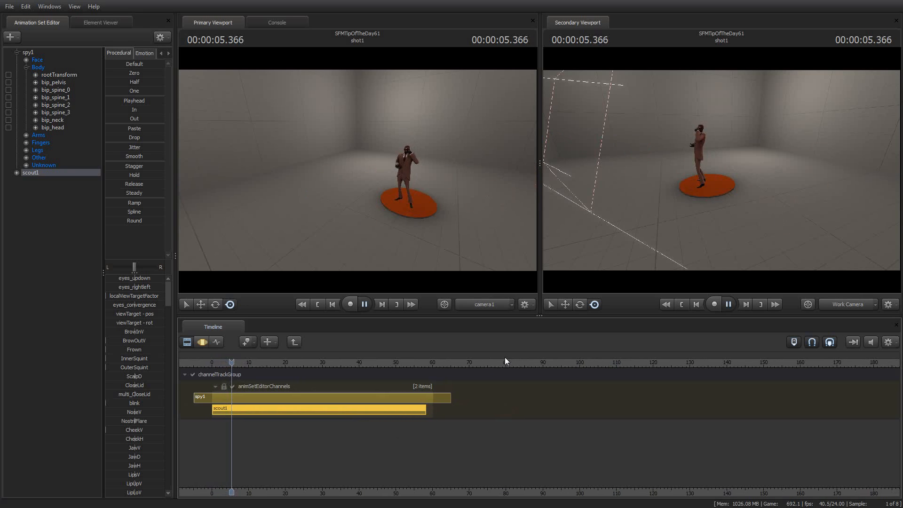
{"action": "left_click", "coordinate": [365, 303]}
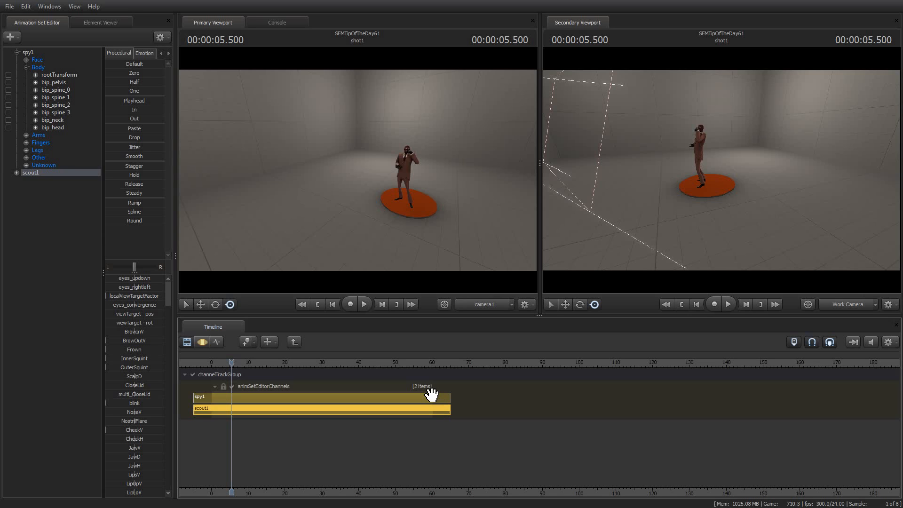
{"action": "mouse_move", "coordinate": [434, 390]}
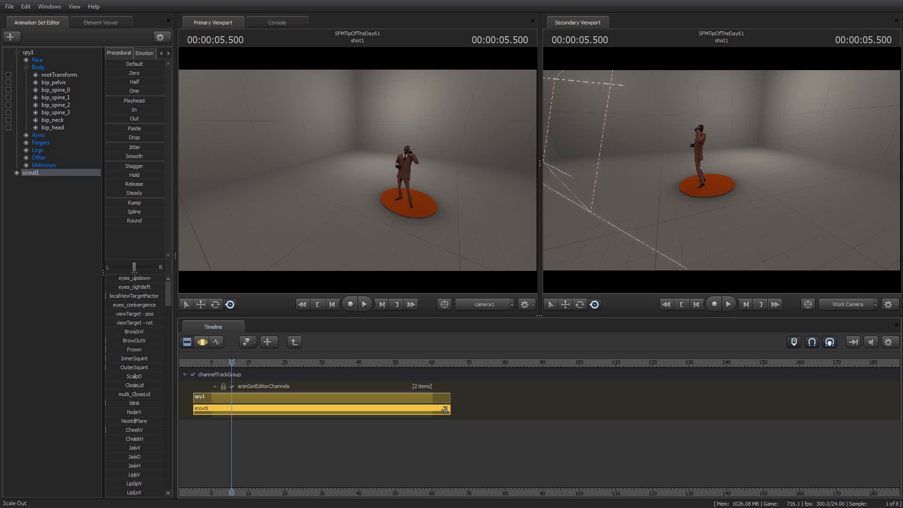
- Stretch the end of the scout1 clip so the scout's run plays slower, then preview it
{"action": "left_click_drag", "start_coordinate": [447, 409], "coordinate": [518, 409]}
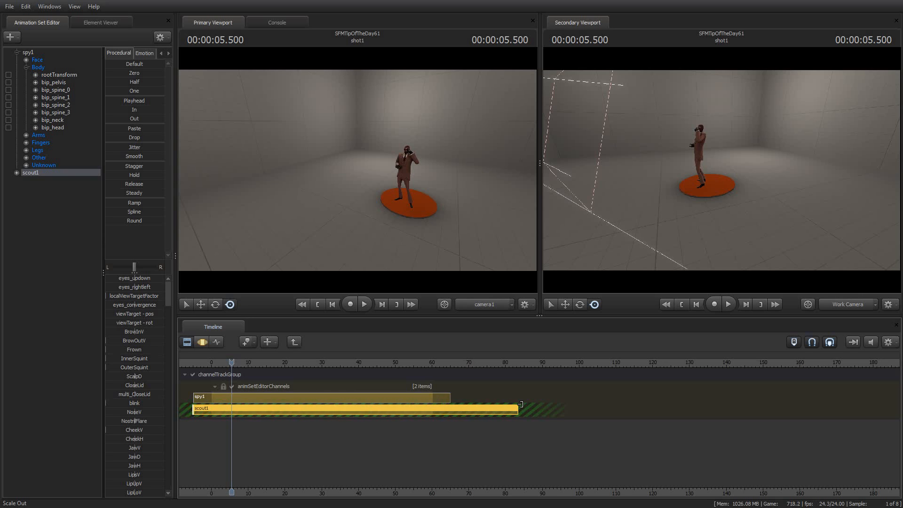
{"action": "left_click", "coordinate": [364, 304]}
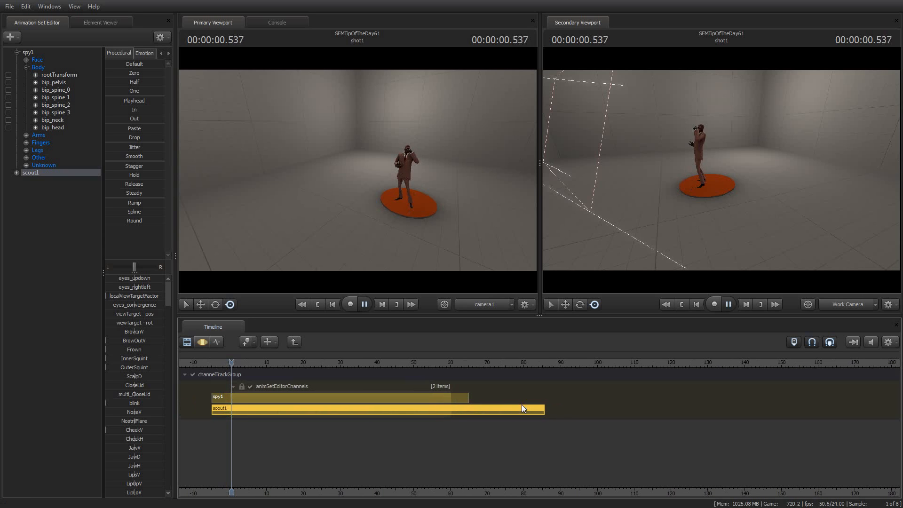
- Set the scout1 clip's time scale to .5 via Edit Clip > Set Time Scale
{"action": "right_click", "coordinate": [522, 409]}
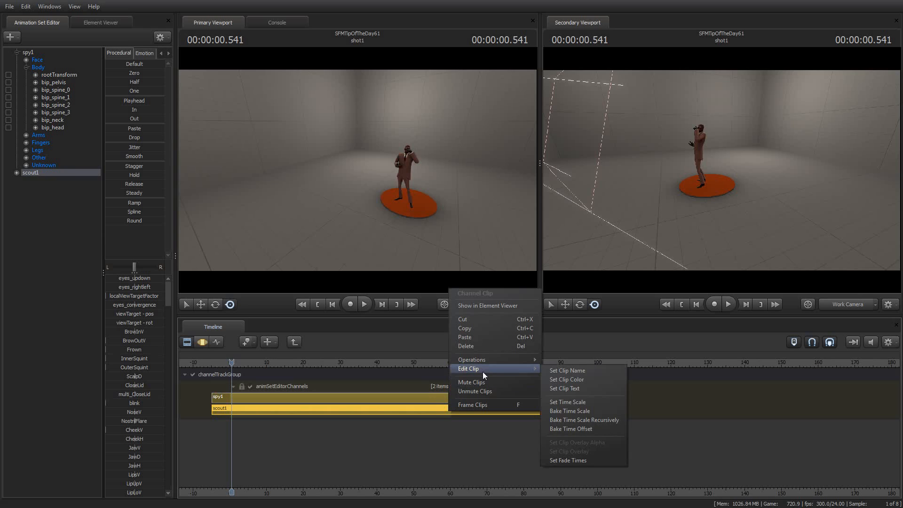
{"action": "left_click", "coordinate": [568, 402]}
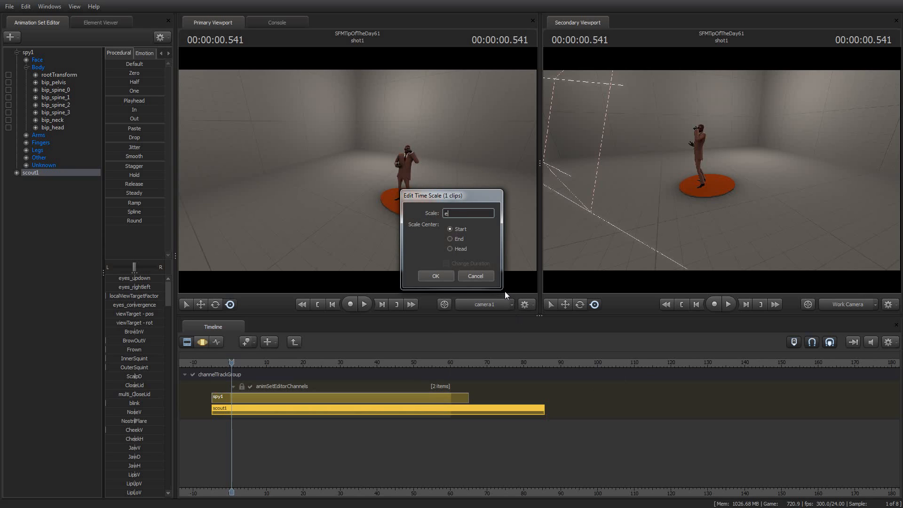
{"action": "type", "text": ".5"}
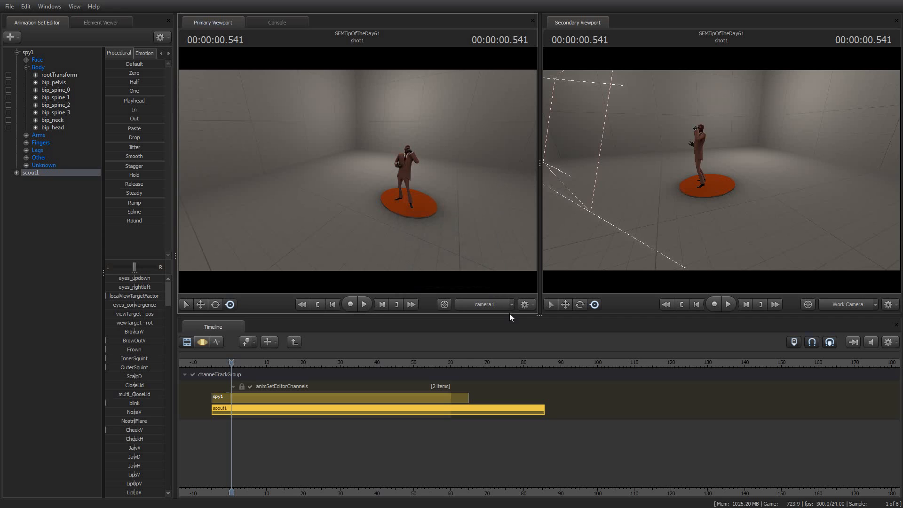
{"action": "left_click", "coordinate": [363, 304]}
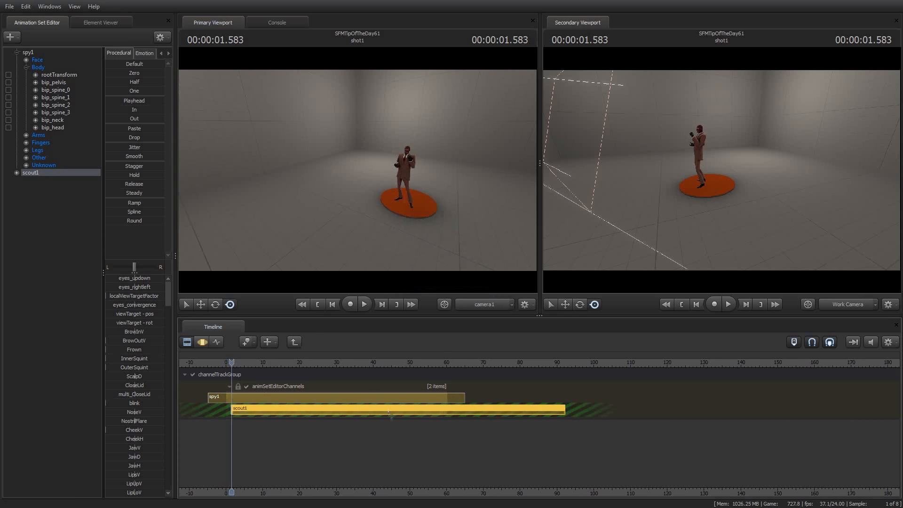
- Slide the retimed scout1 clip into position on the timeline
{"action": "left_click", "coordinate": [363, 303]}
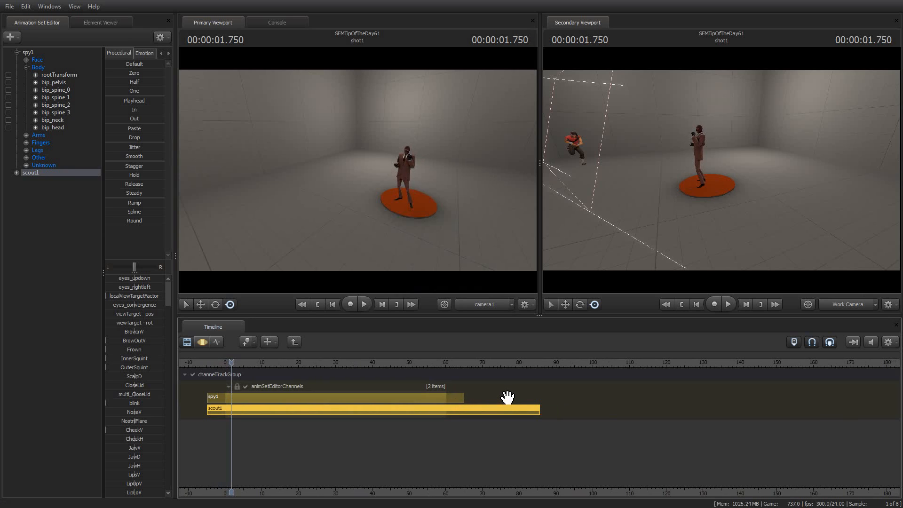
{"action": "left_click", "coordinate": [364, 304]}
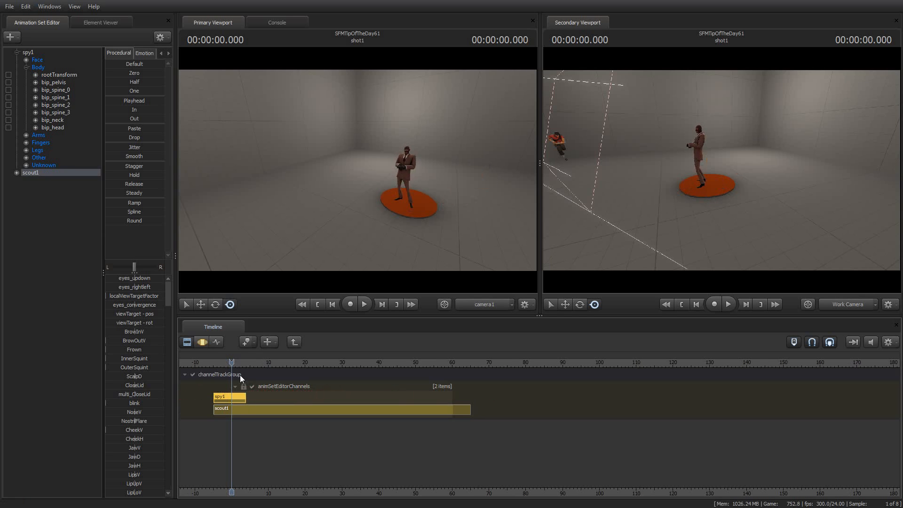
- Preview the timing and extend scout1 to about frame 130, roughly twice spy1's length
{"action": "left_click", "coordinate": [364, 304]}
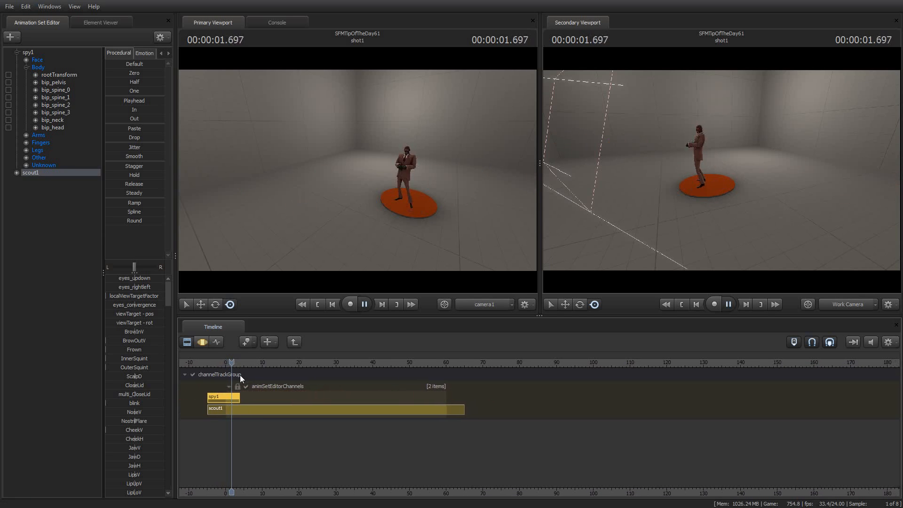
{"action": "left_click", "coordinate": [365, 303]}
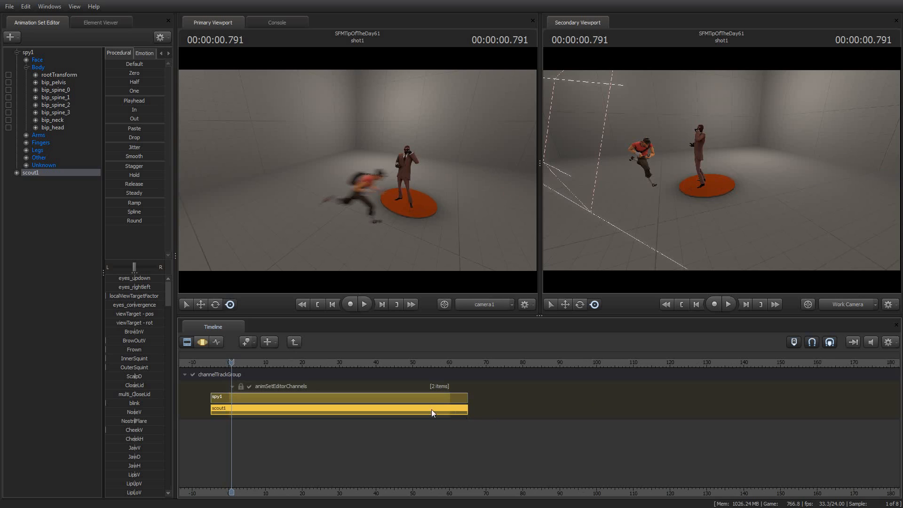
{"action": "left_click", "coordinate": [365, 303]}
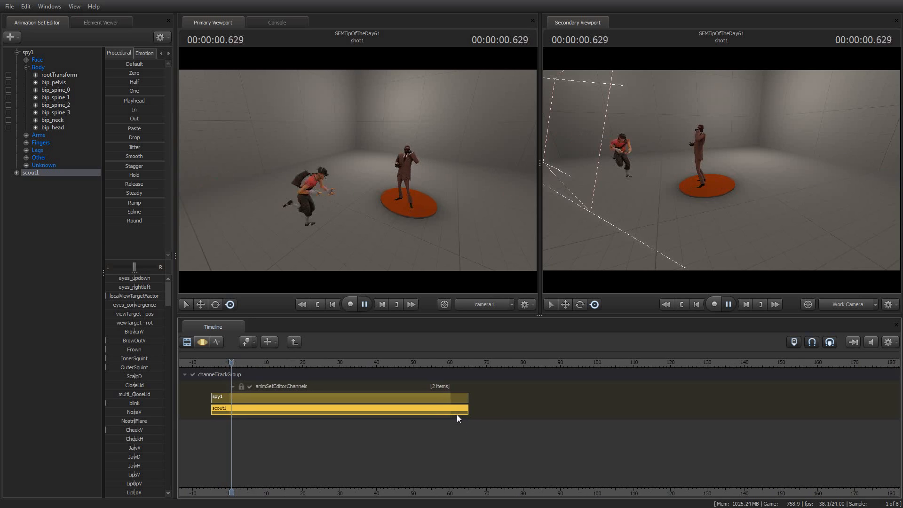
{"action": "left_click", "coordinate": [365, 304]}
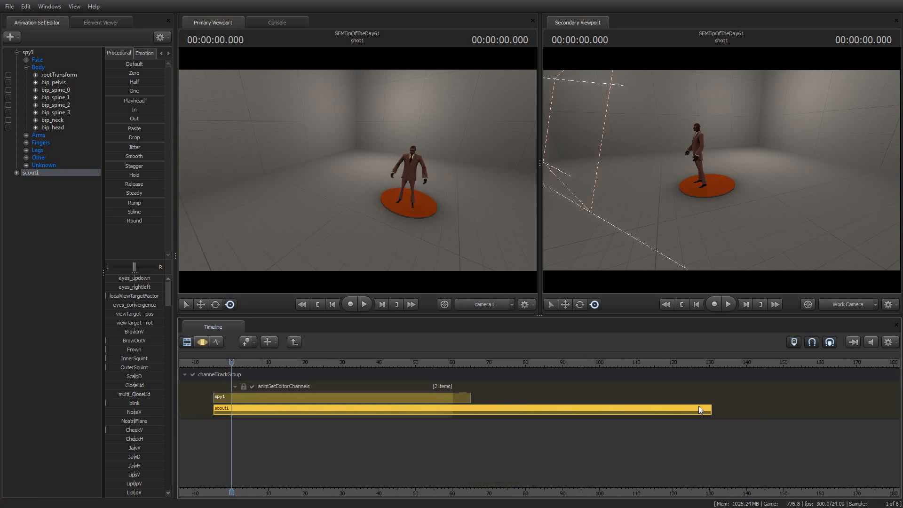
- Compress the spy1 clip to a few frames so the spy plays fast, previewing before and after
{"action": "left_click", "coordinate": [364, 303]}
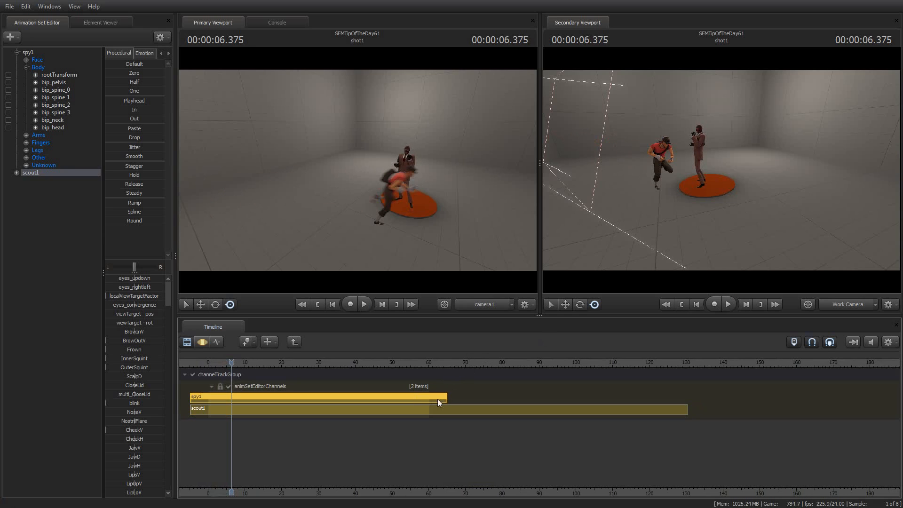
{"action": "mouse_move", "coordinate": [440, 402]}
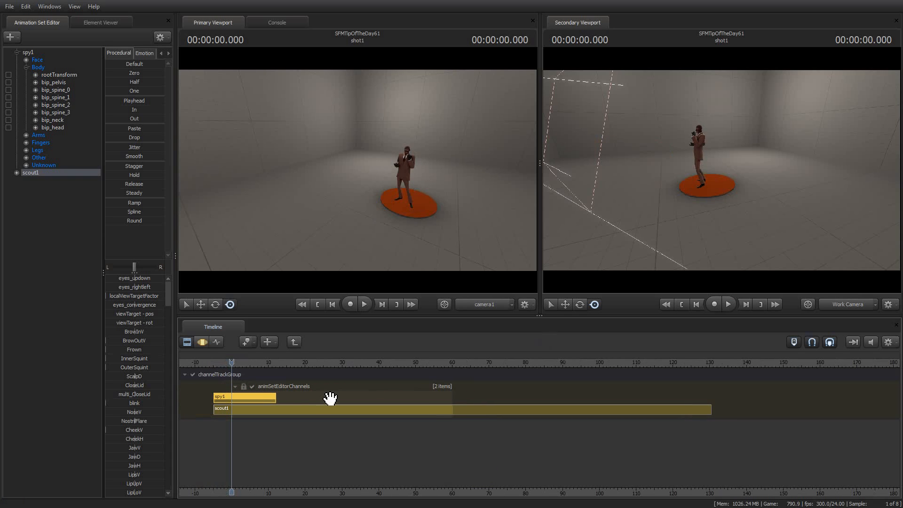
{"action": "left_click", "coordinate": [364, 304]}
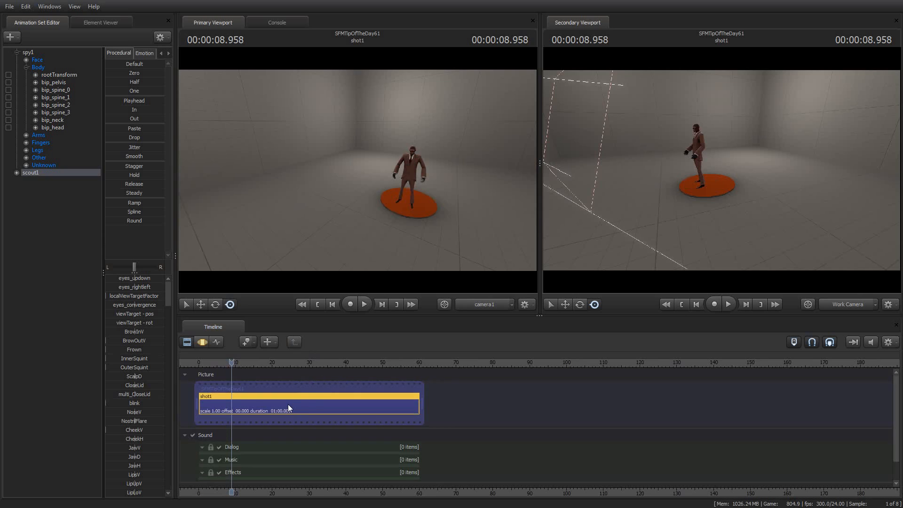
{"action": "mouse_move", "coordinate": [299, 405]}
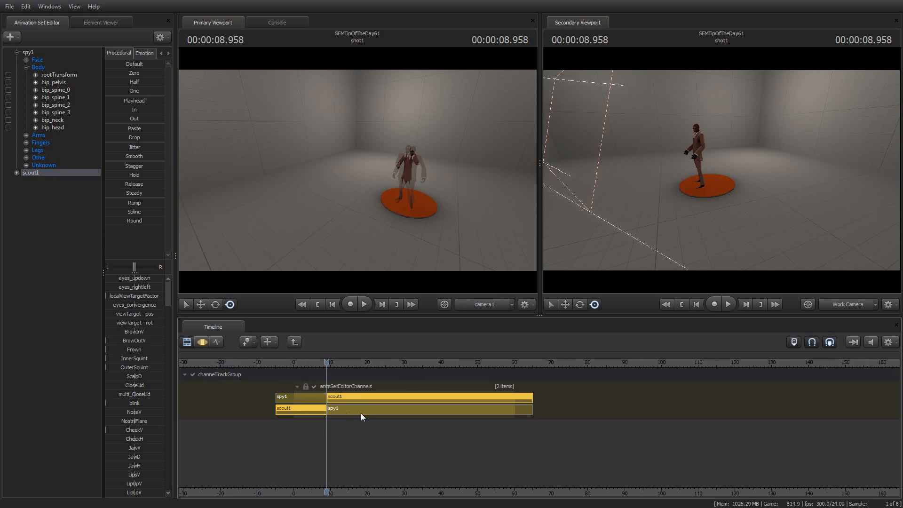
- Re-enter shot1 and select the second animation clip in the channel track group
{"action": "left_click", "coordinate": [346, 408]}
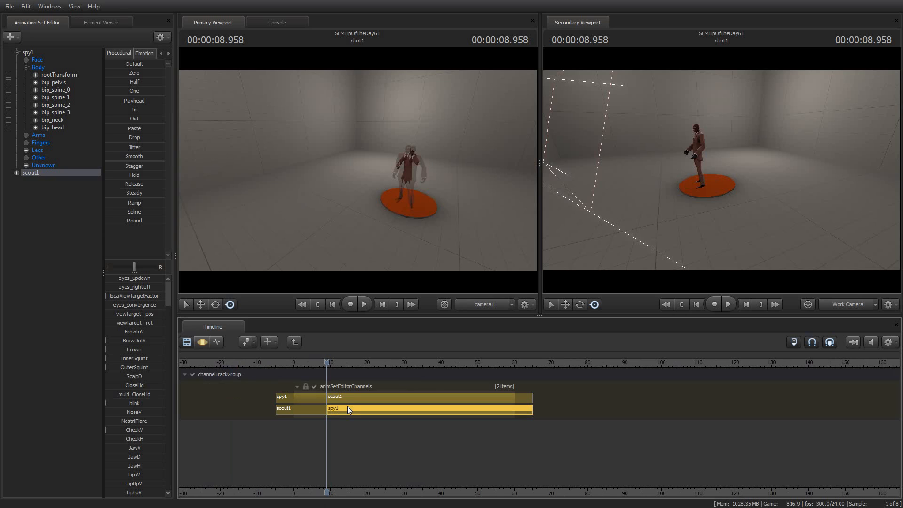